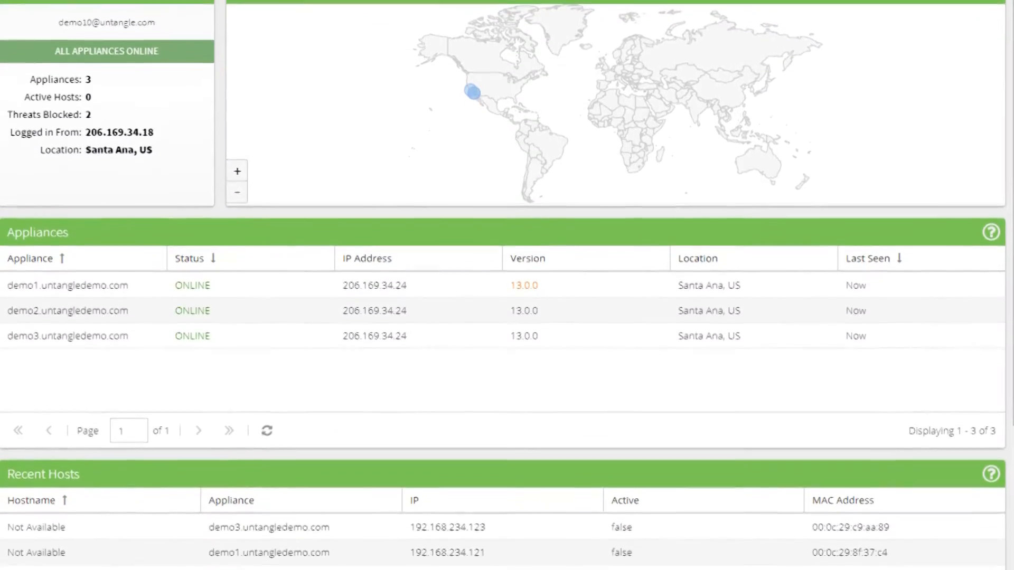
# Navigate from the Dashboard to the Web Filter app and review its enabled status, session metrics and reports list.
pyautogui.scroll(-3)
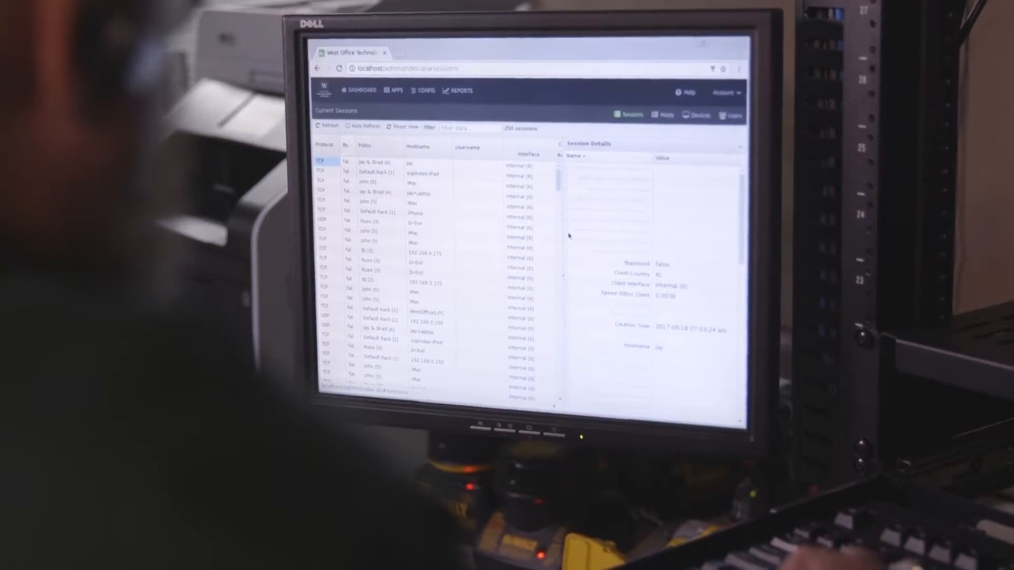
pyautogui.click(362, 91)
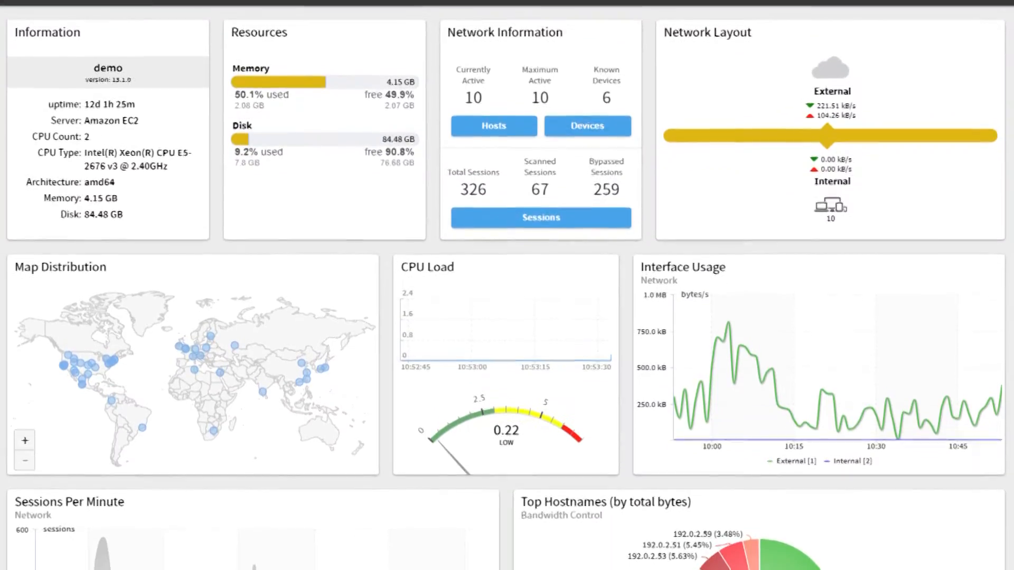
pyautogui.scroll(-3)
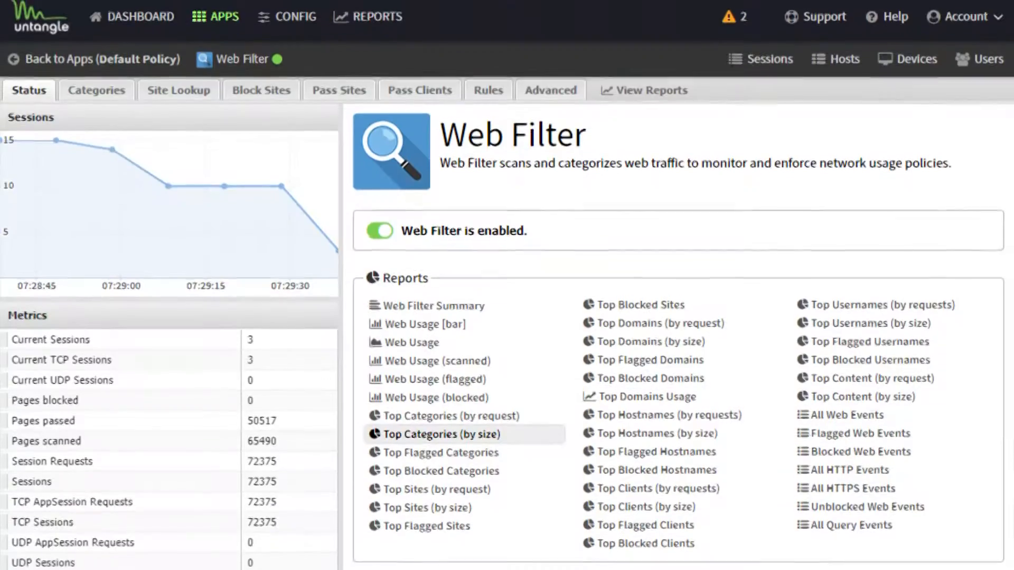
pyautogui.scroll(-3)
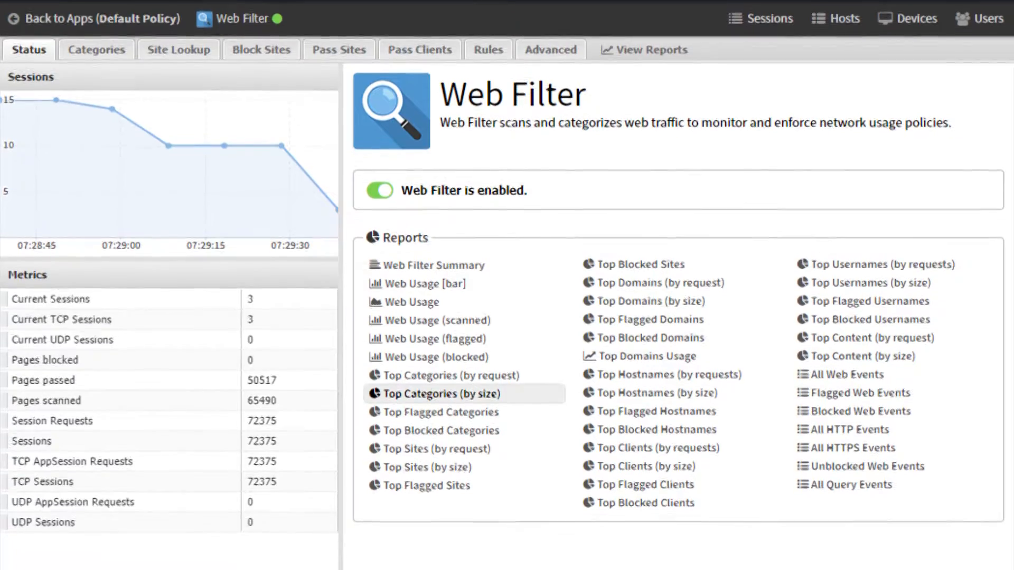